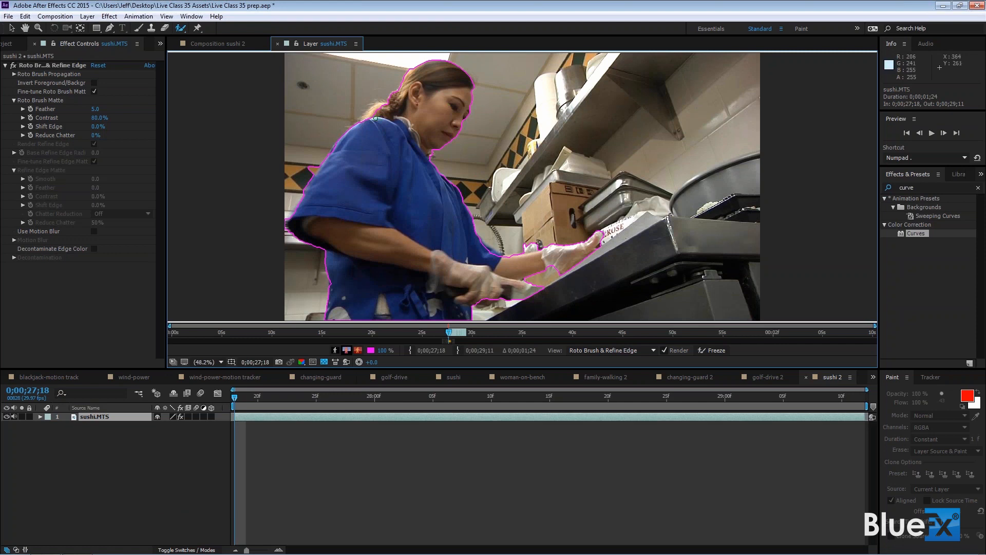
mouse_move(354, 112)
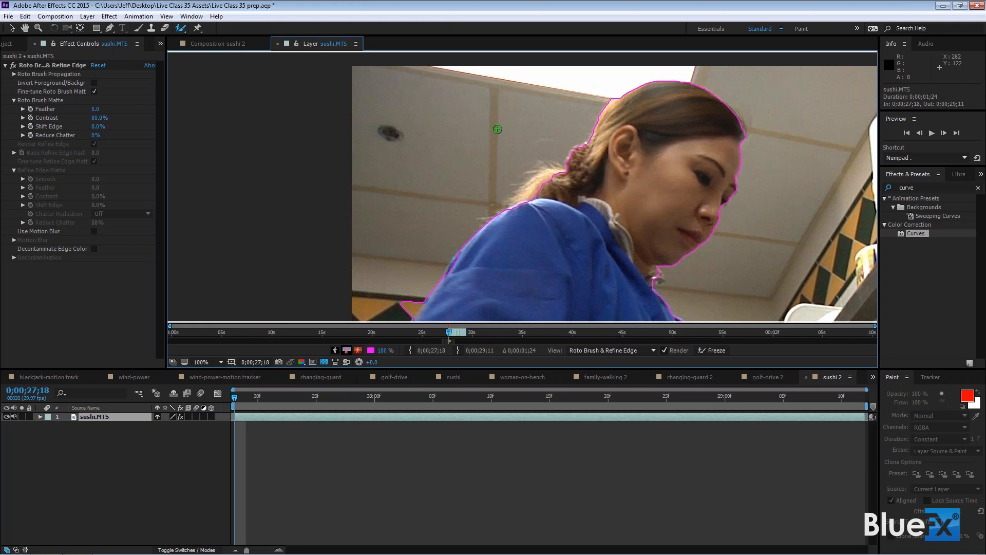
left_click(181, 28)
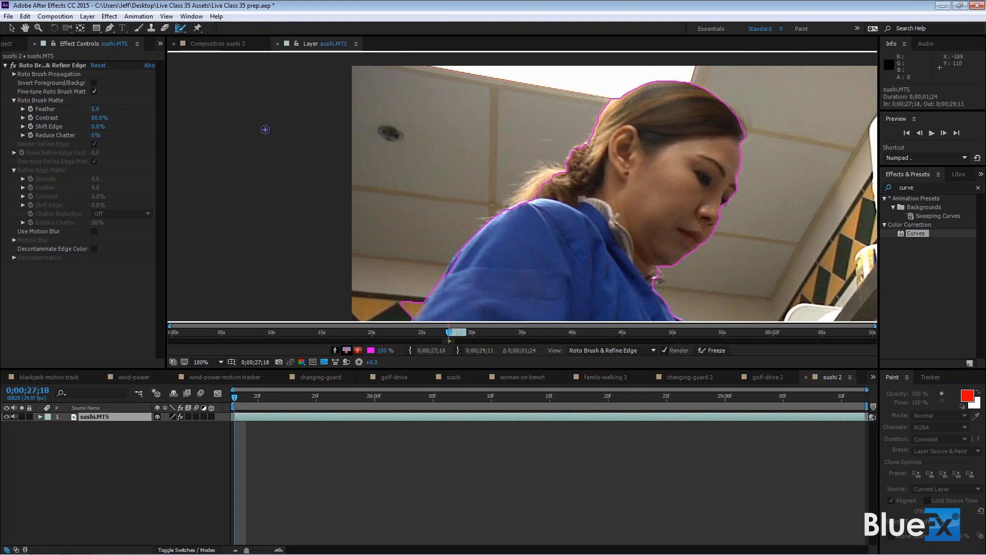
mouse_move(522, 153)
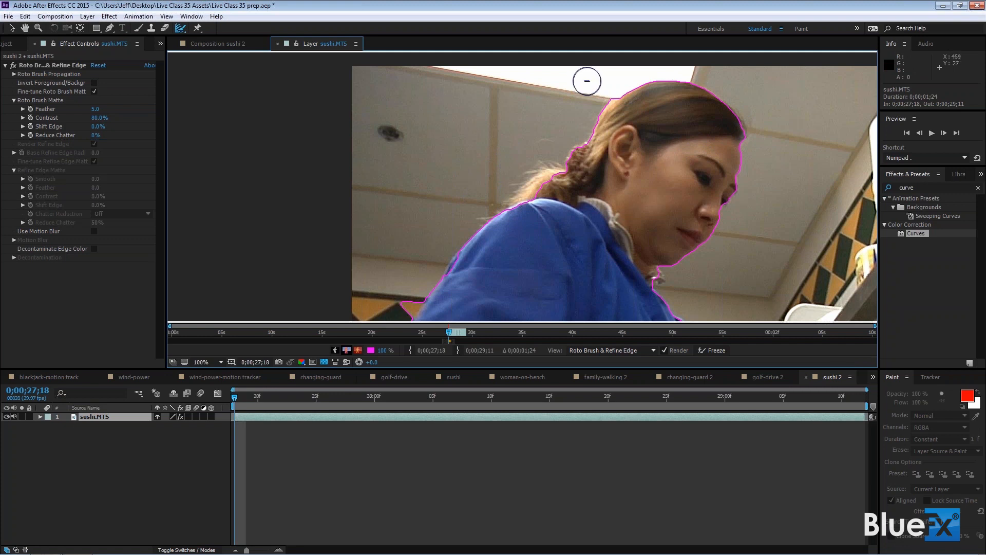
mouse_move(483, 124)
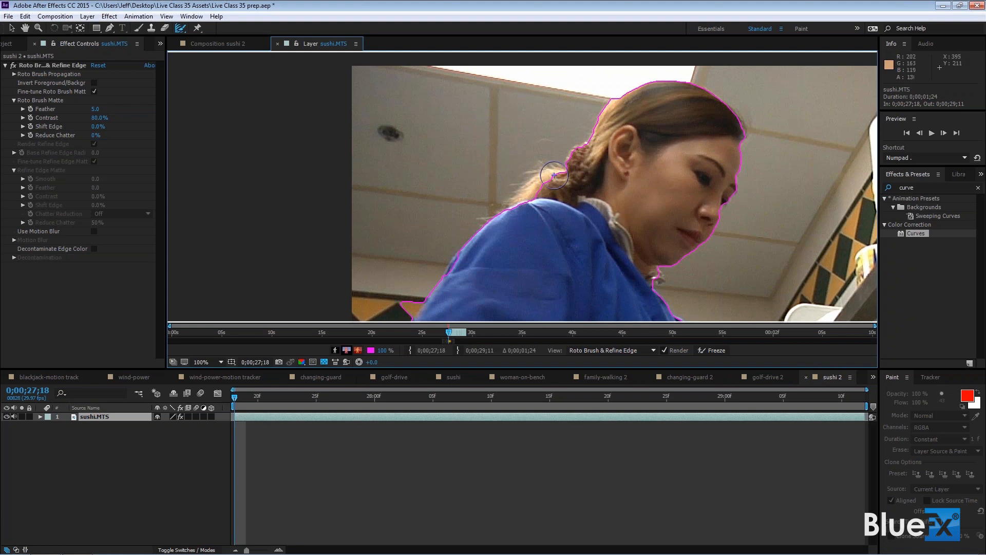
mouse_move(553, 175)
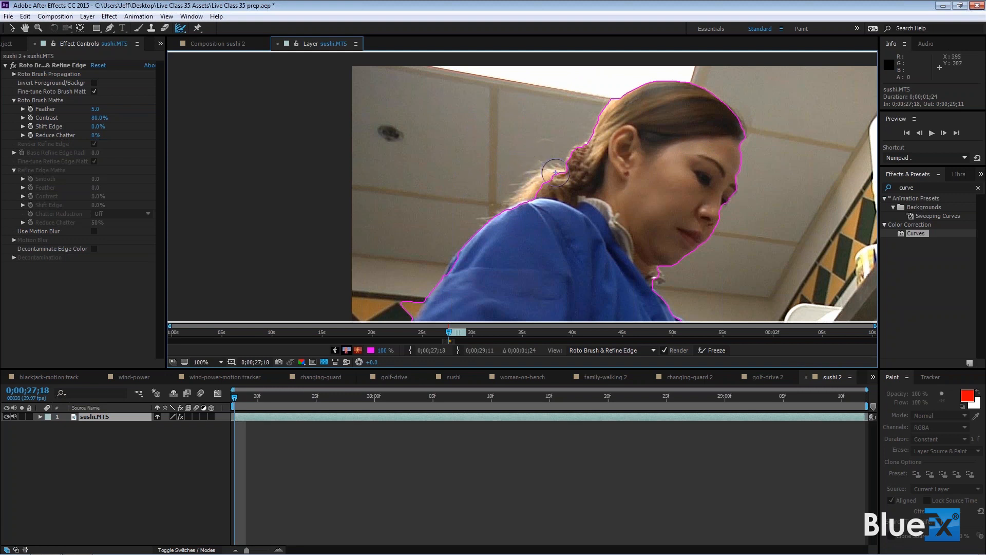
mouse_move(335, 350)
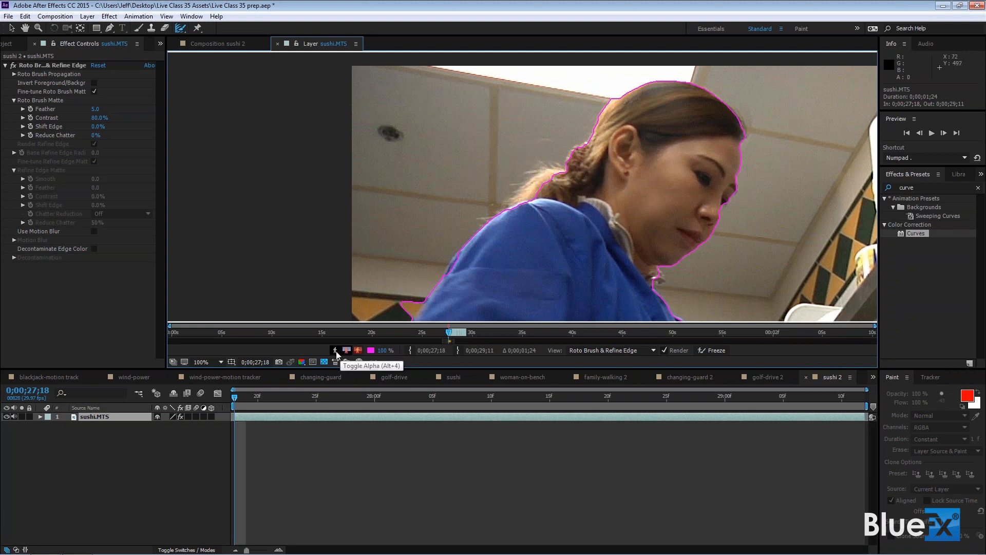
mouse_move(346, 350)
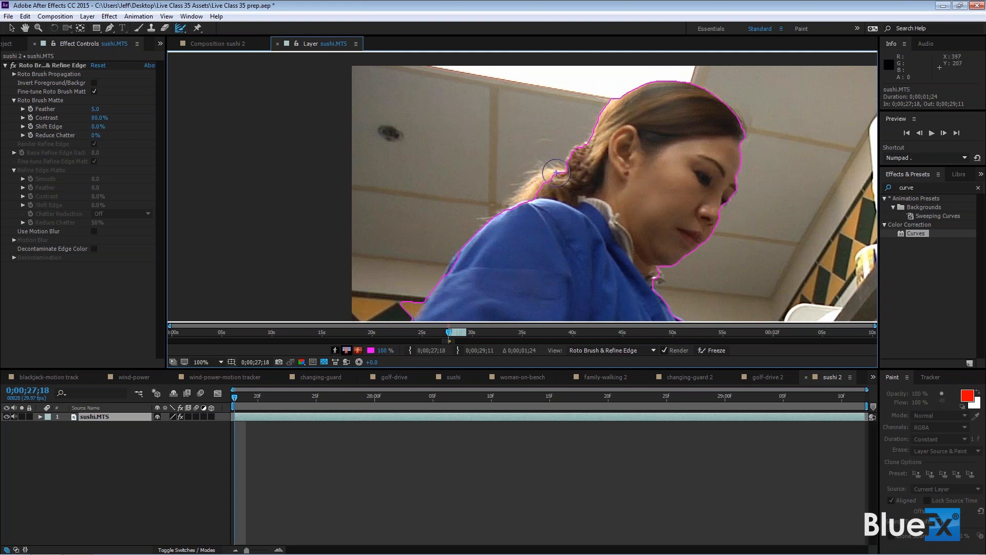
Step: Paint a Refine Edge stroke over the chef's ponytail hair to soften the matte edge
left_click_drag(556, 172, 515, 192)
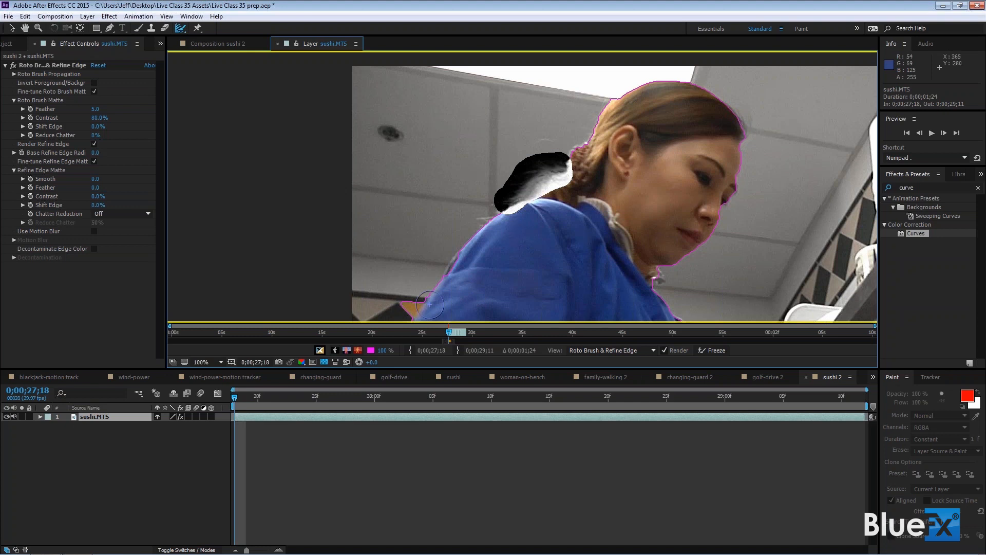
mouse_move(321, 351)
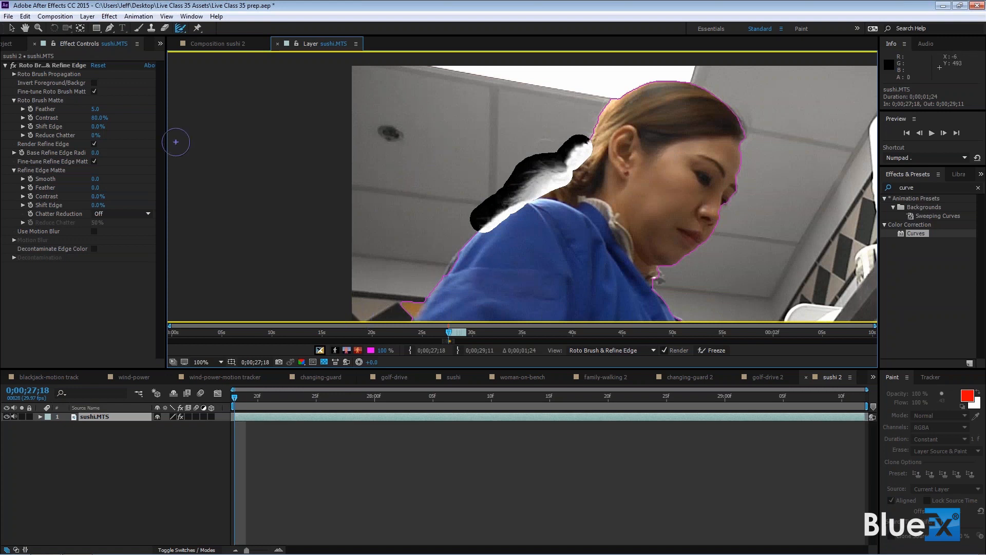
Step: View the sushi 2 composition with the chef on black, re-enabling Render Refine Edge for the hair
left_click(215, 43)
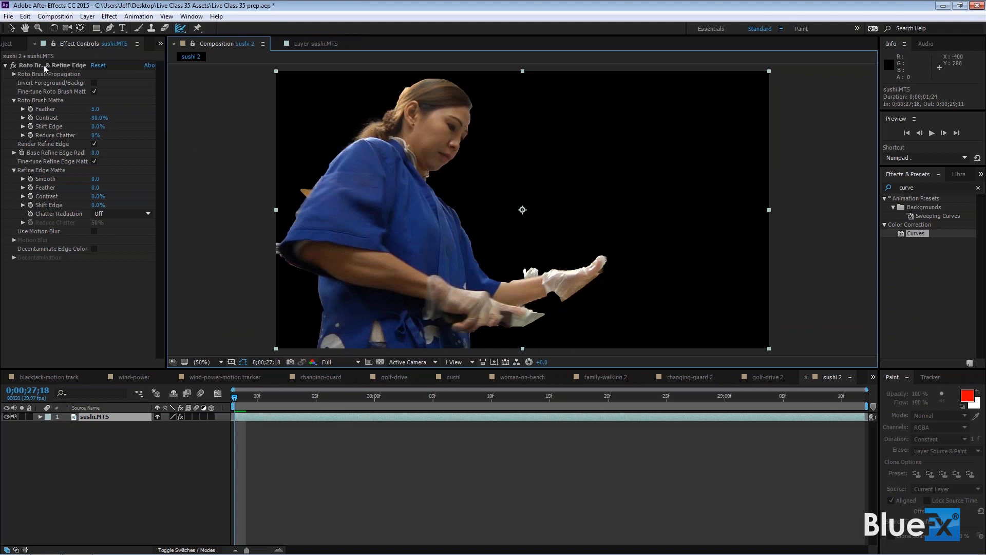
mouse_move(72, 171)
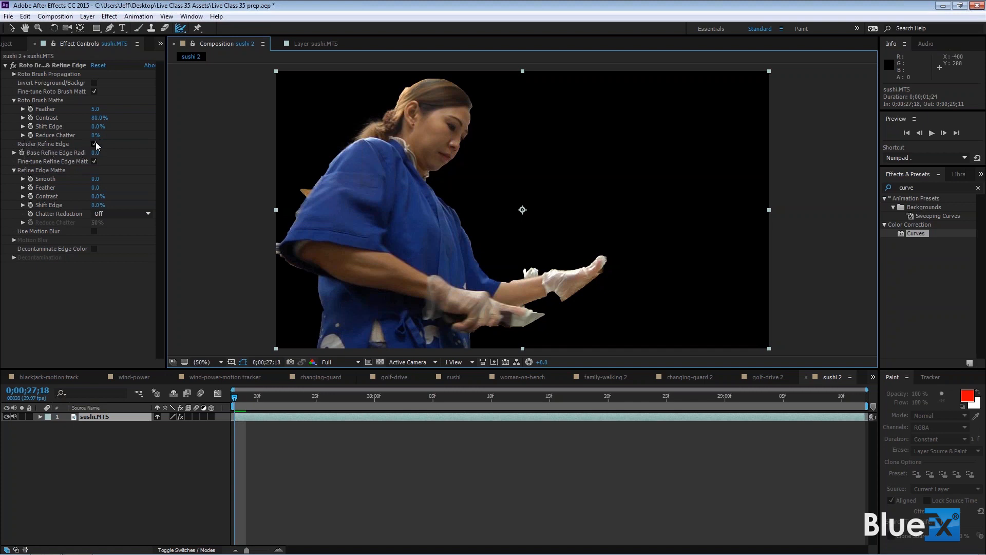
mouse_move(374, 128)
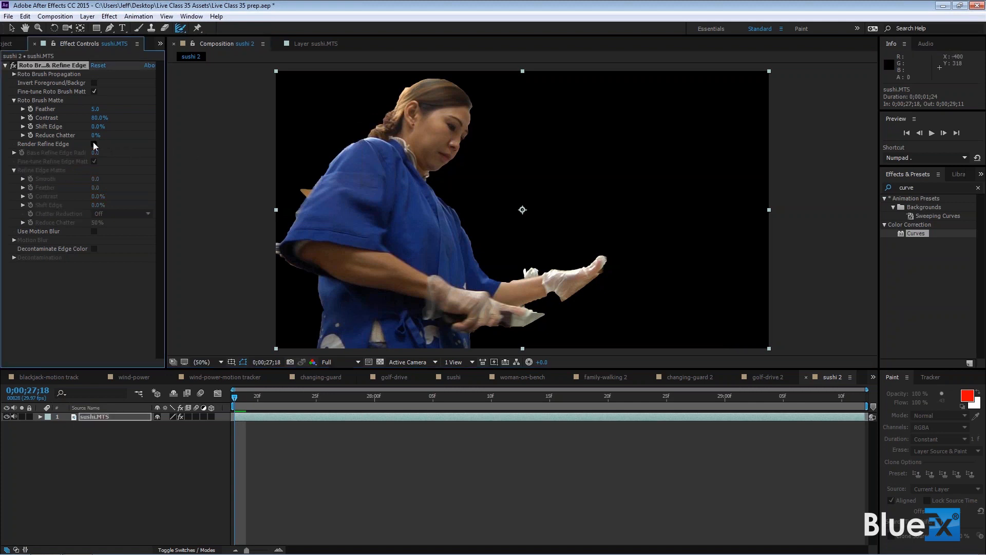
left_click(93, 144)
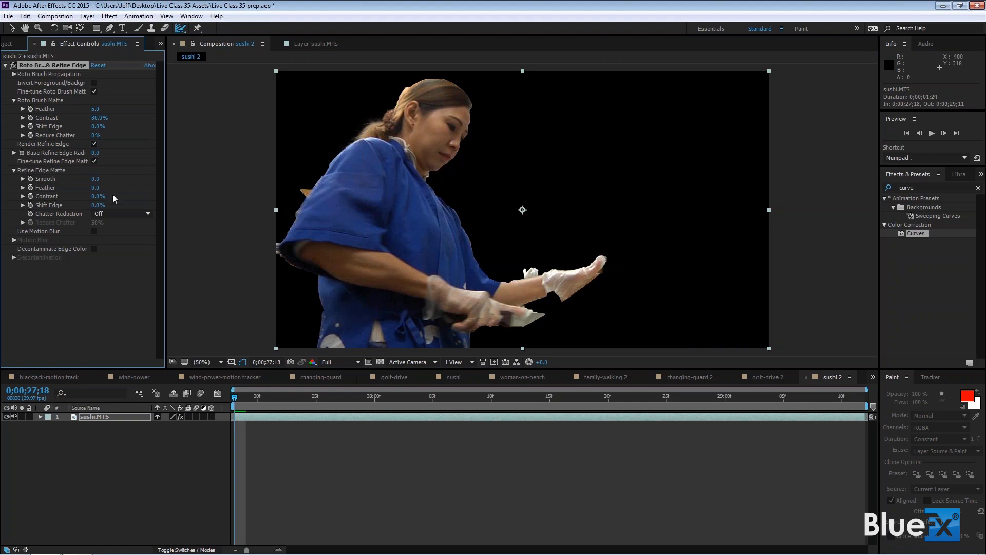
mouse_move(100, 203)
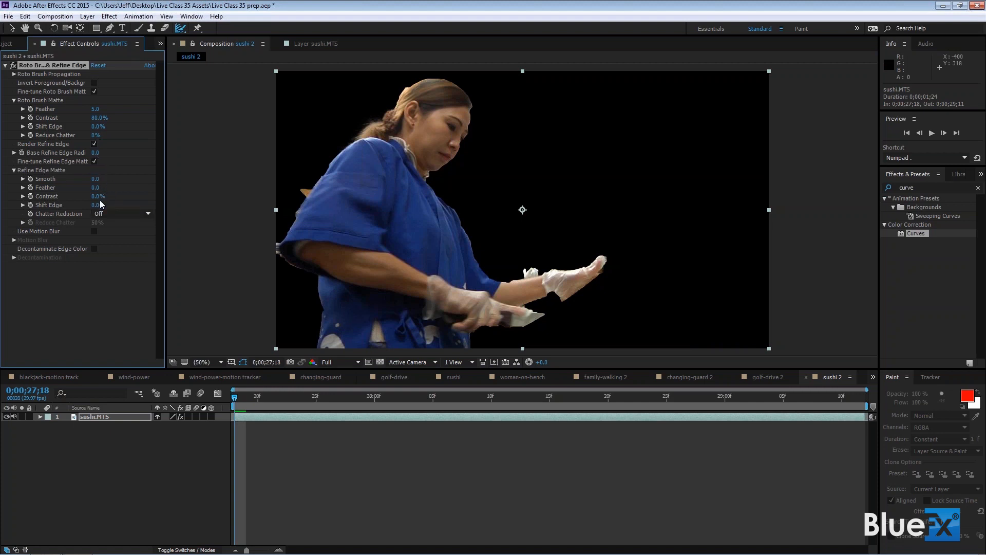